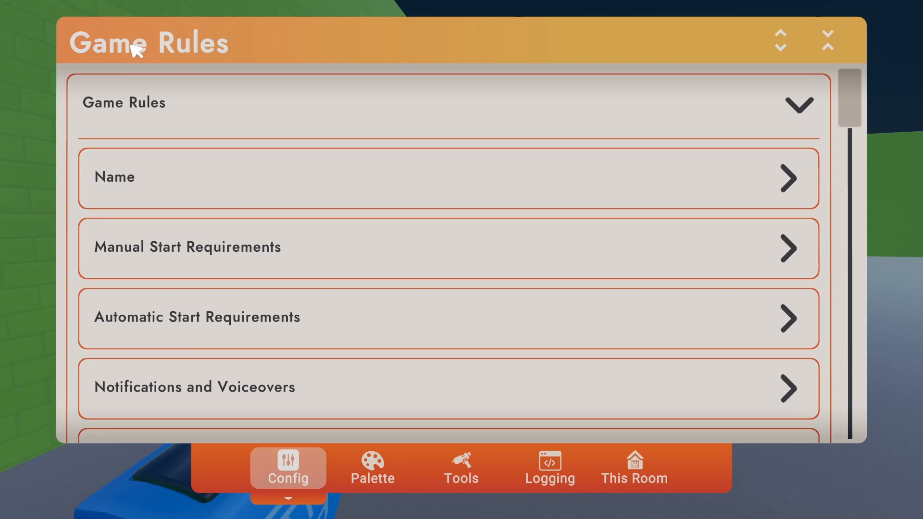
Expand the Equipment rules row, revealing Reset Equipment On Game Start on and Broken Equipment set to Respawn
scroll("down", 3)
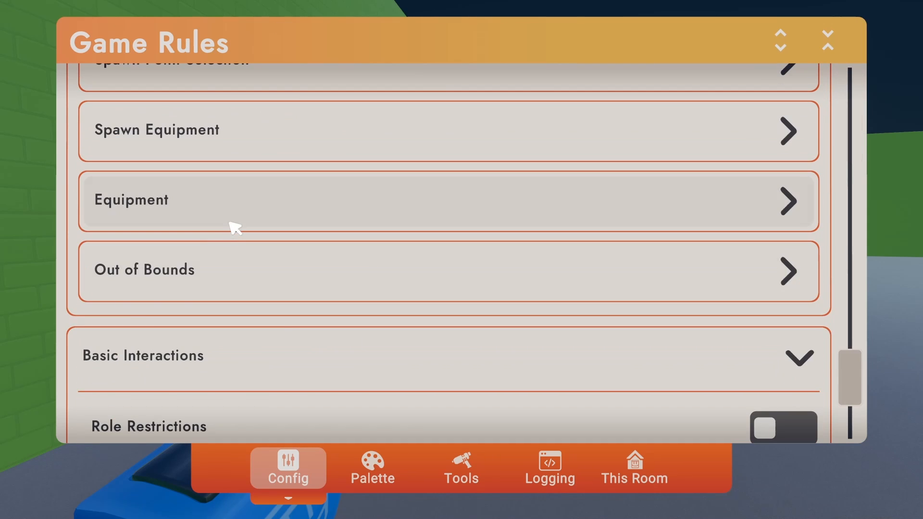
left_click(448, 202)
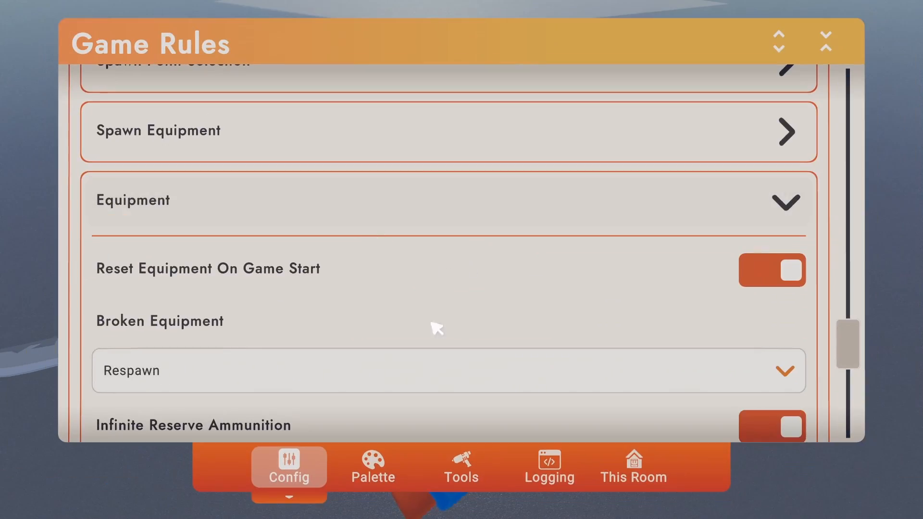
Switch to the maker pen Tools page, close the menu, then bring the Tools page back up
left_click(461, 467)
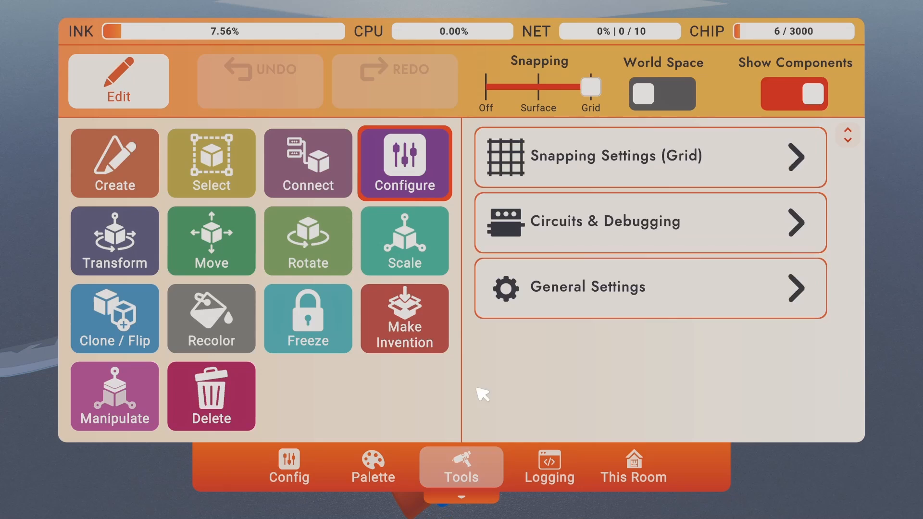
left_click(289, 466)
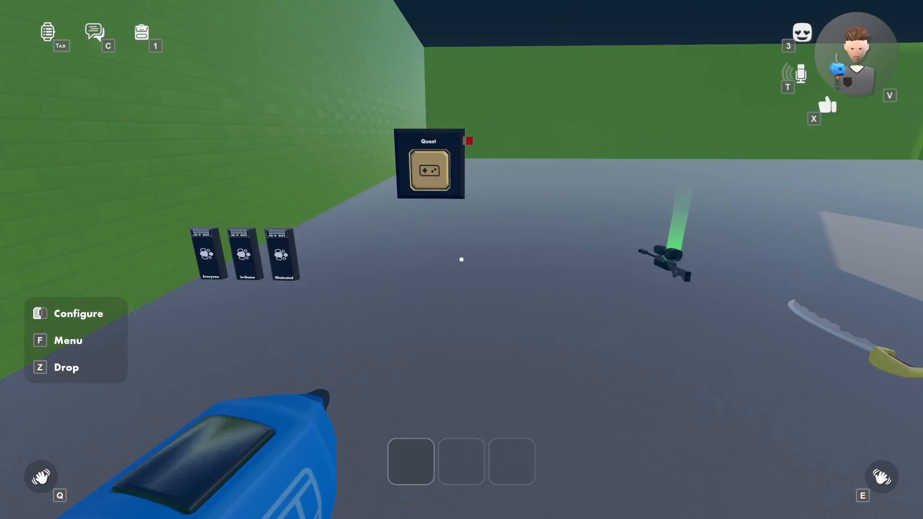
left_click(79, 312)
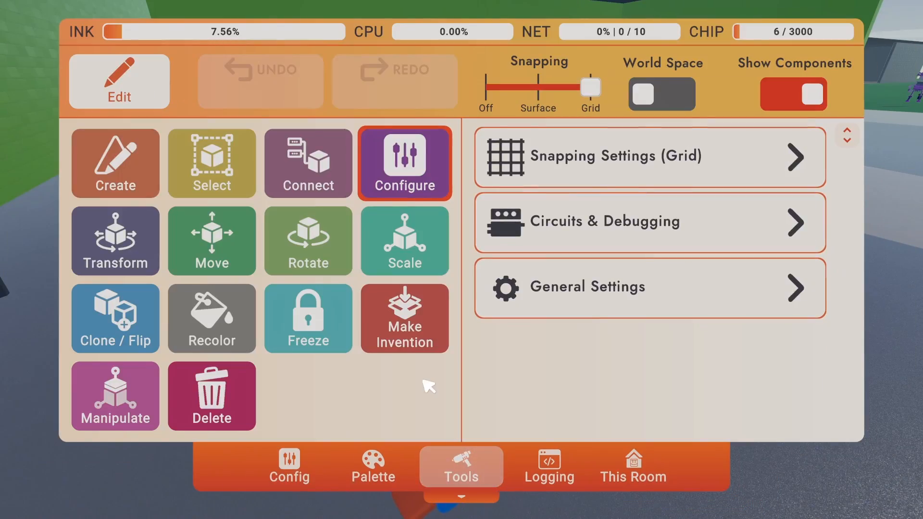